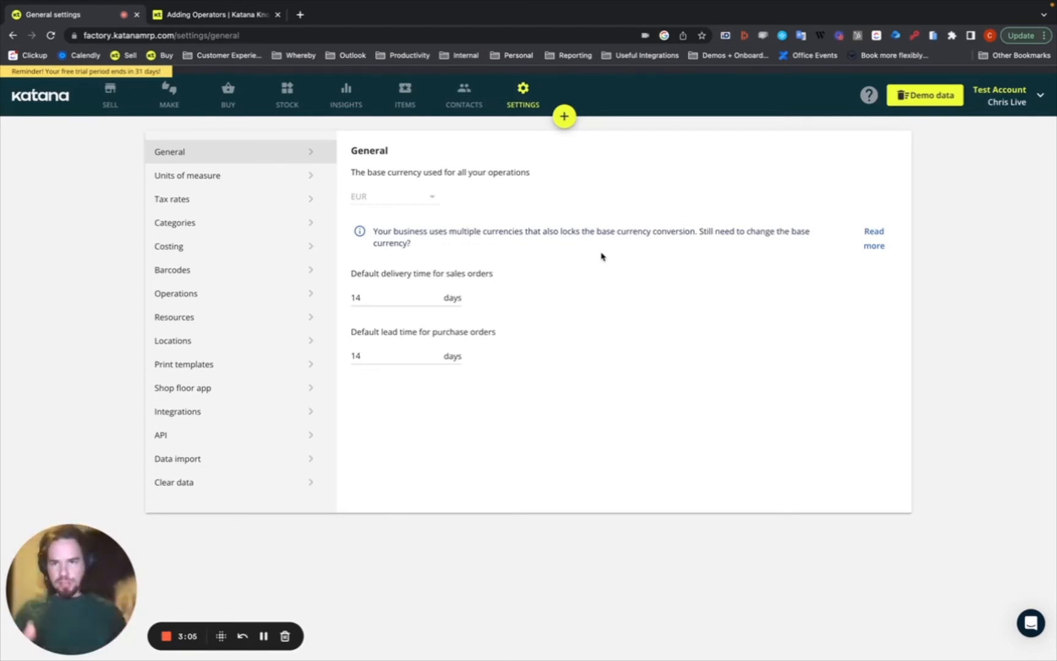
{"action": "mouse_move", "coordinate": [521, 94]}
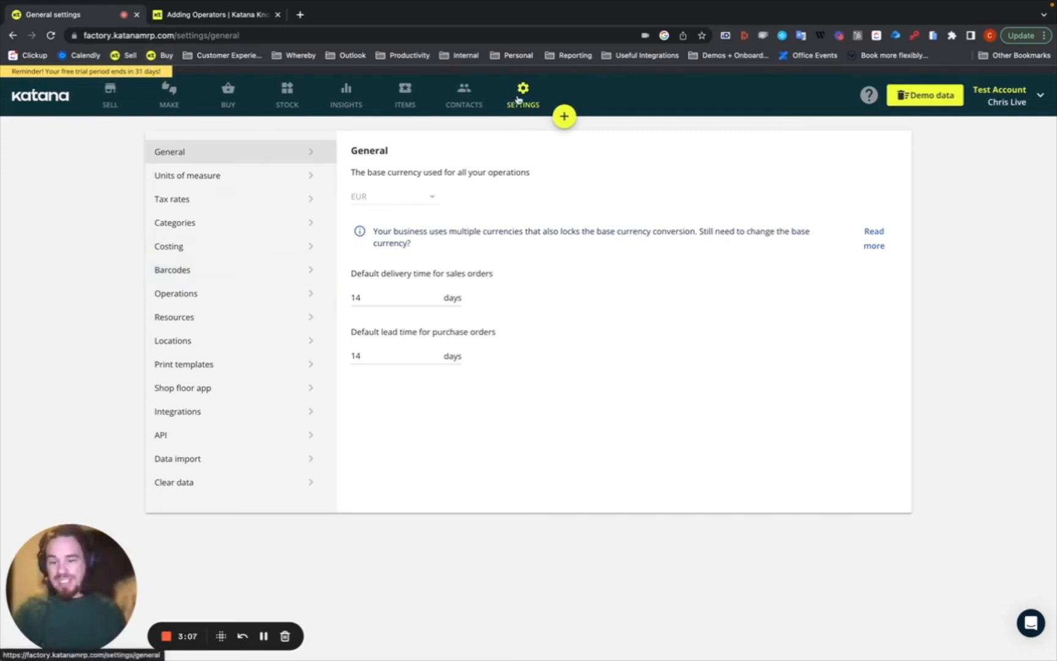
{"action": "mouse_move", "coordinate": [189, 388]}
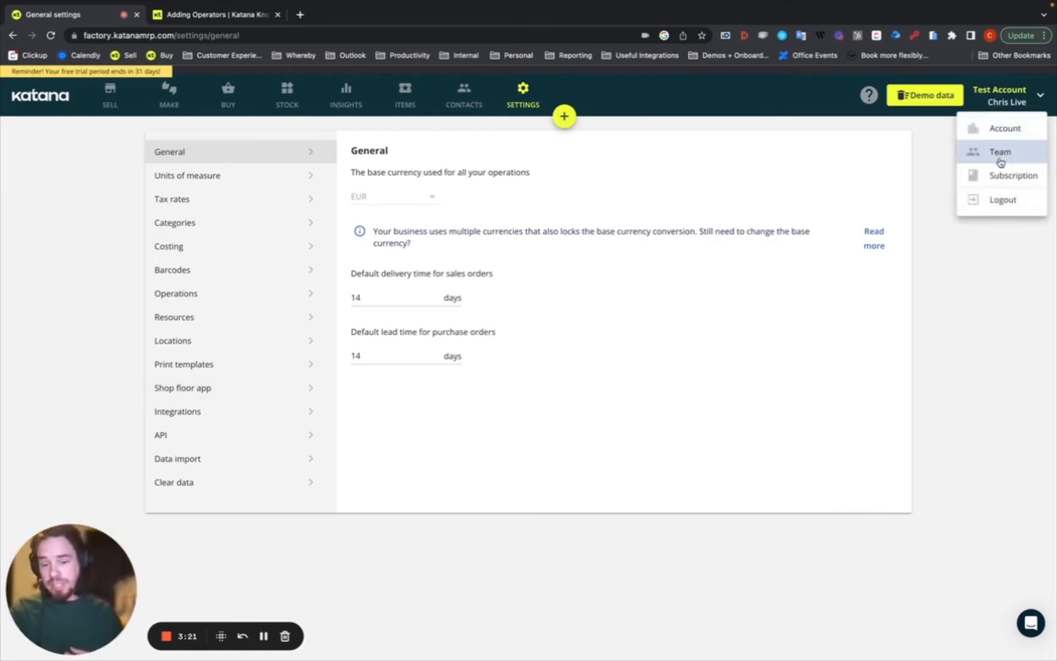
Step: Open the Team page listing the single owner account
{"action": "left_click", "coordinate": [1000, 151]}
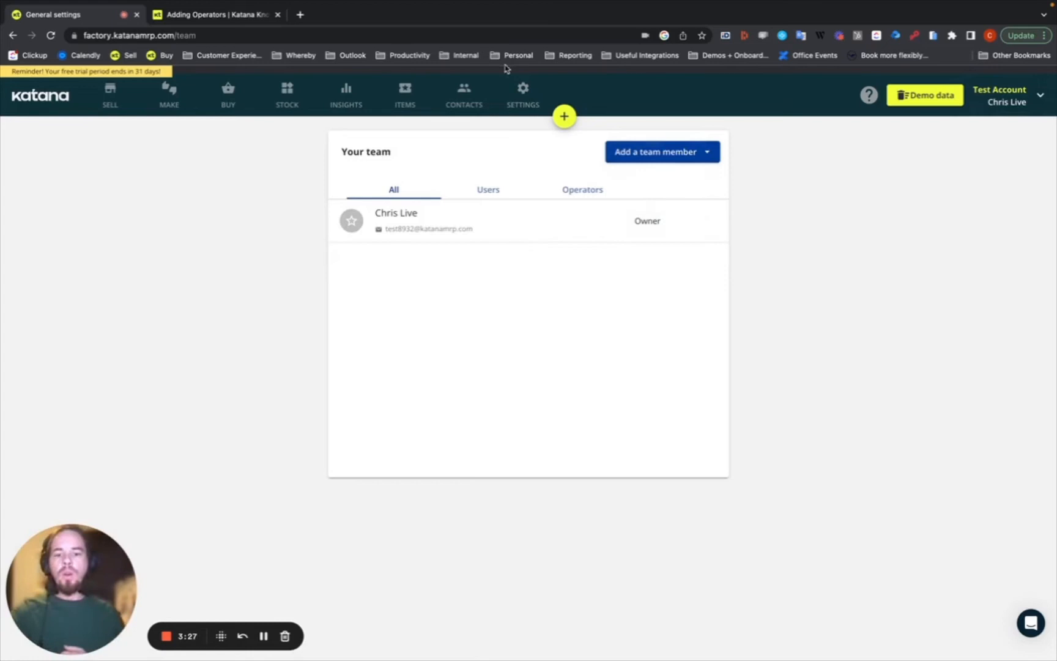
Step: Go to Settings and show the Shop floor app settings with quantity prompts enabled
{"action": "left_click", "coordinate": [522, 94]}
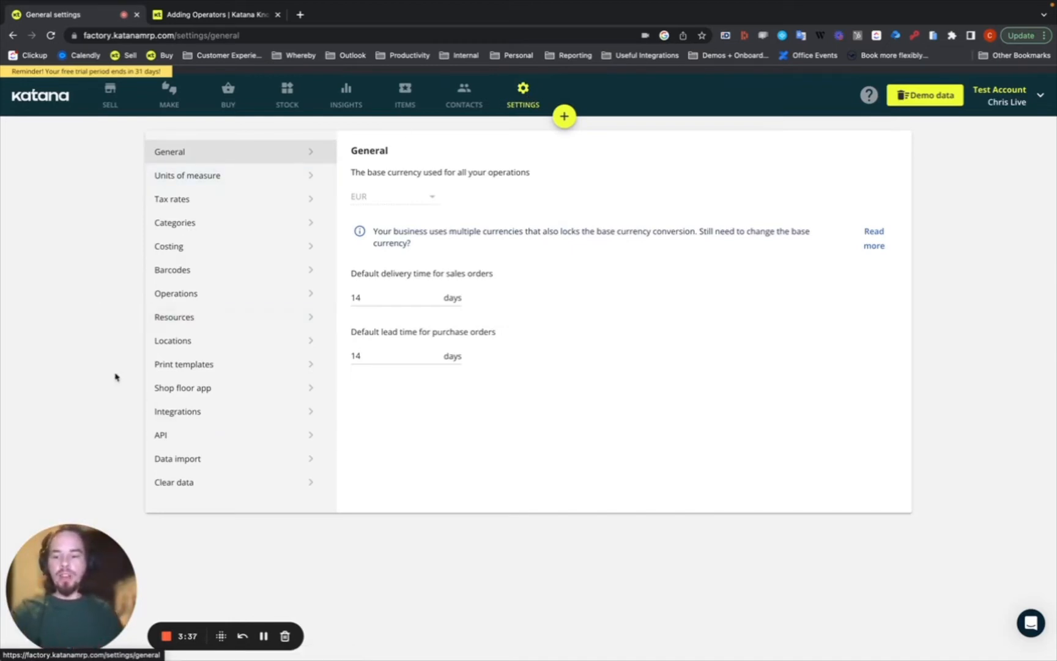
{"action": "left_click", "coordinate": [182, 388]}
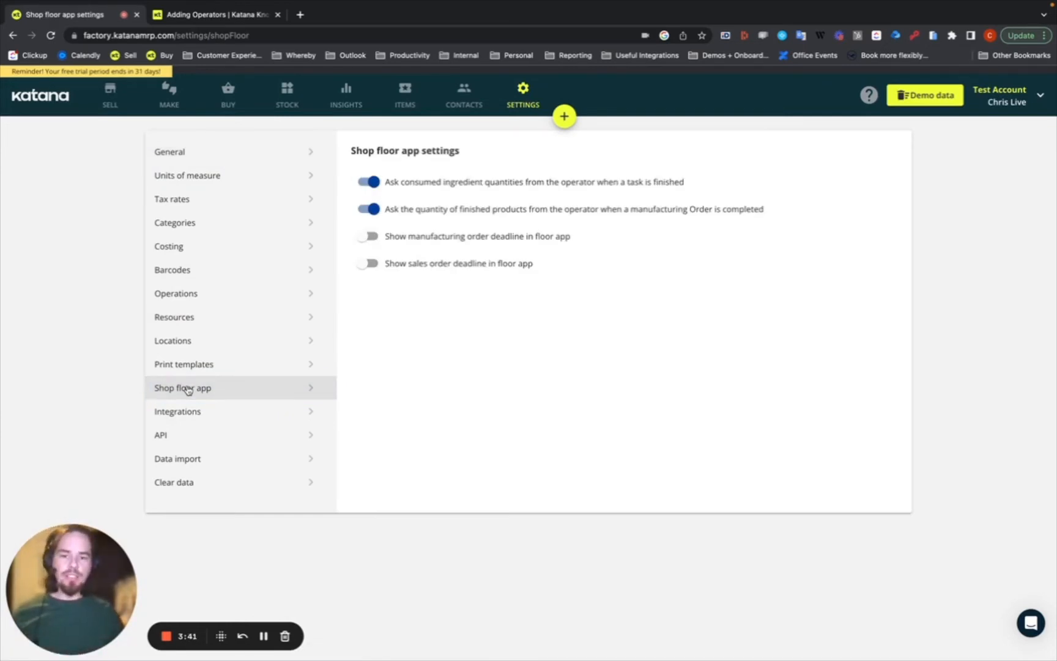
{"action": "mouse_move", "coordinate": [227, 334]}
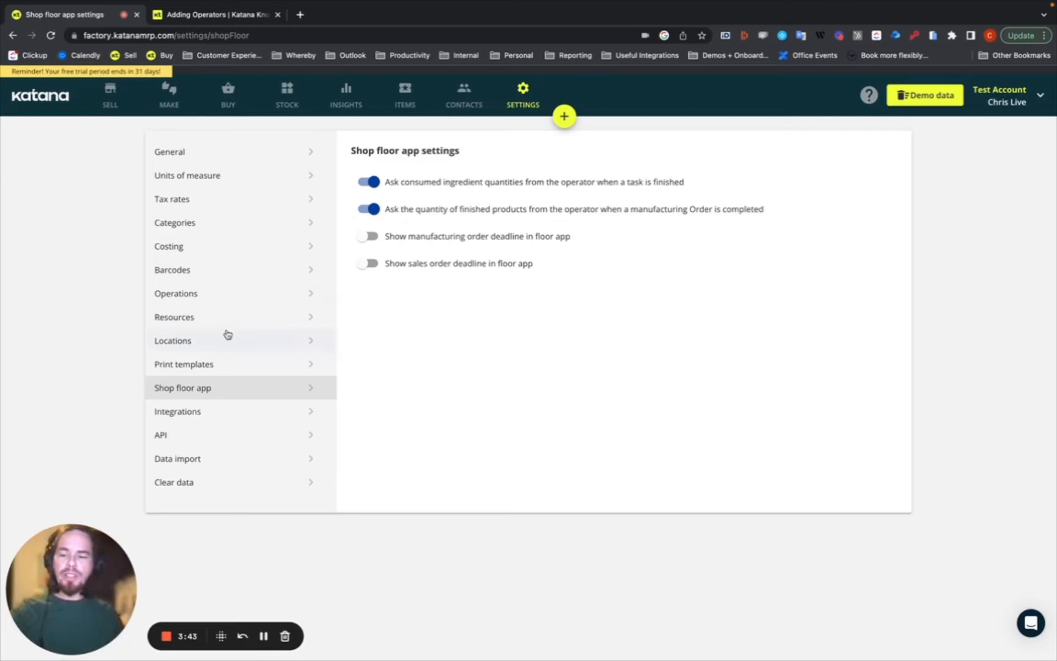
{"action": "mouse_move", "coordinate": [228, 334]}
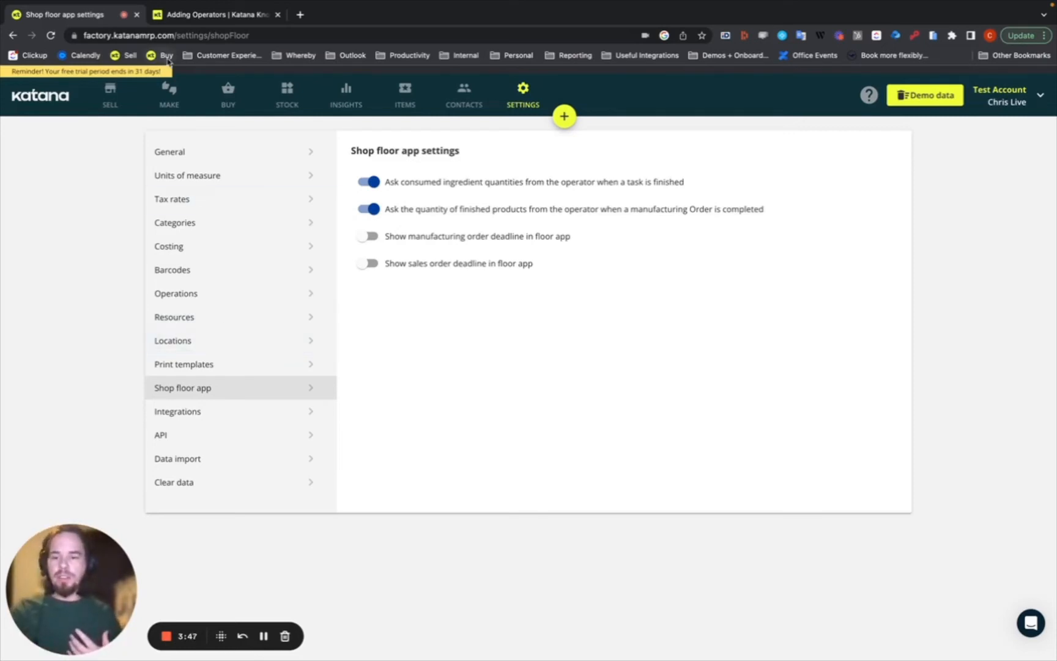
Step: Go to Make to load the manufacturing orders schedule
{"action": "left_click", "coordinate": [169, 94]}
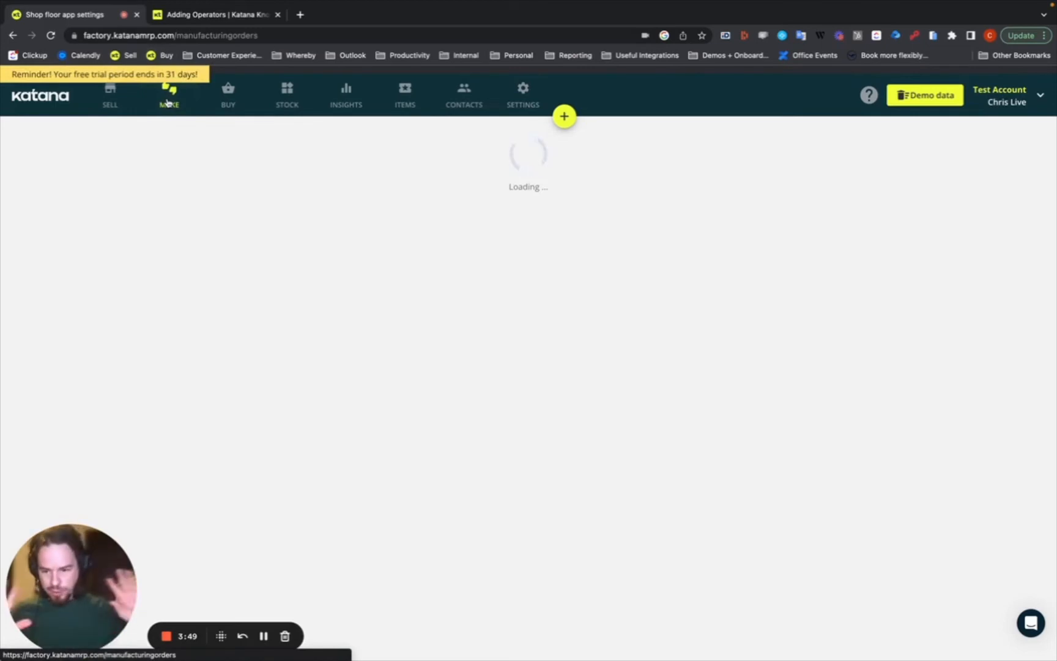
Step: Review the Schedule, then show the Tasks list with 28 open tasks grouped by resource
{"action": "left_click", "coordinate": [167, 94]}
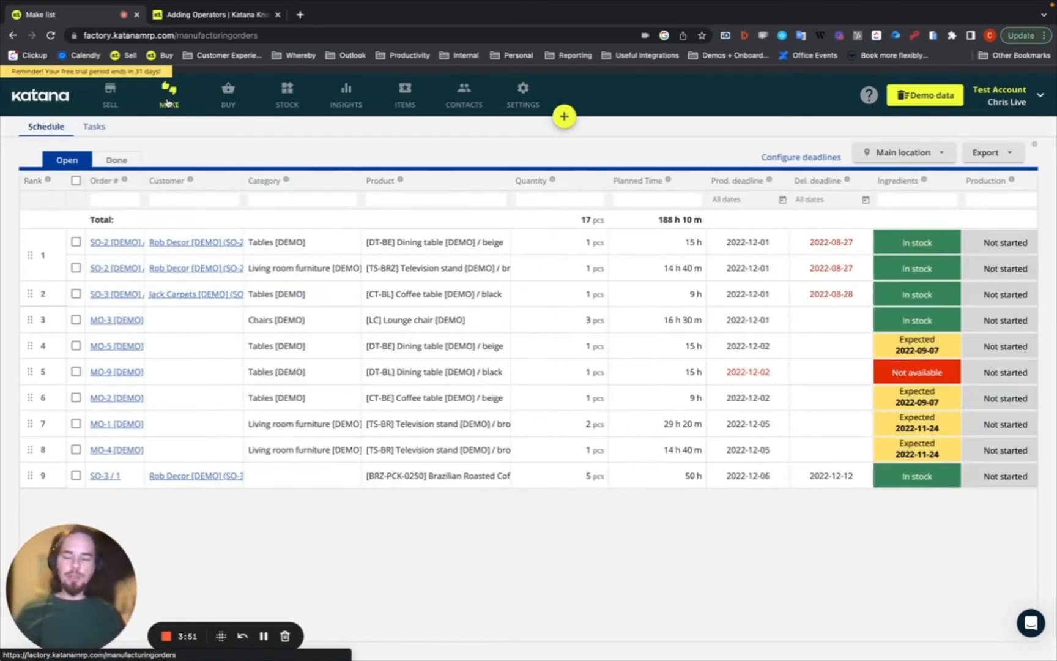
{"action": "mouse_move", "coordinate": [31, 245]}
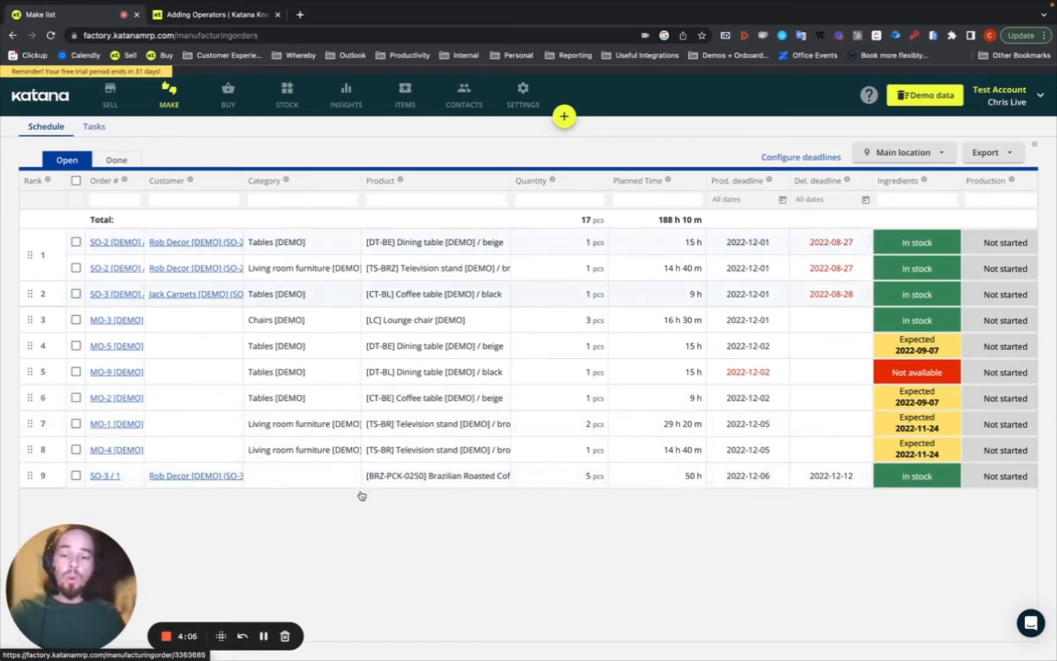
{"action": "left_click", "coordinate": [93, 126]}
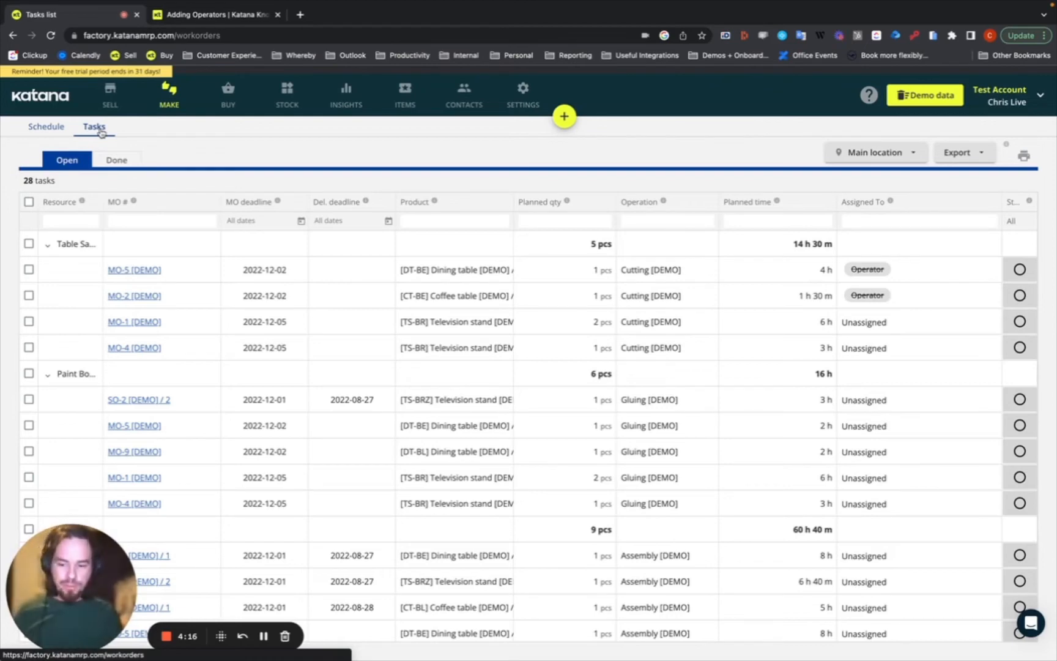
Step: Clear the operator on MO-2's Cutting task, then return to the nine-order open schedule
{"action": "left_click", "coordinate": [46, 126]}
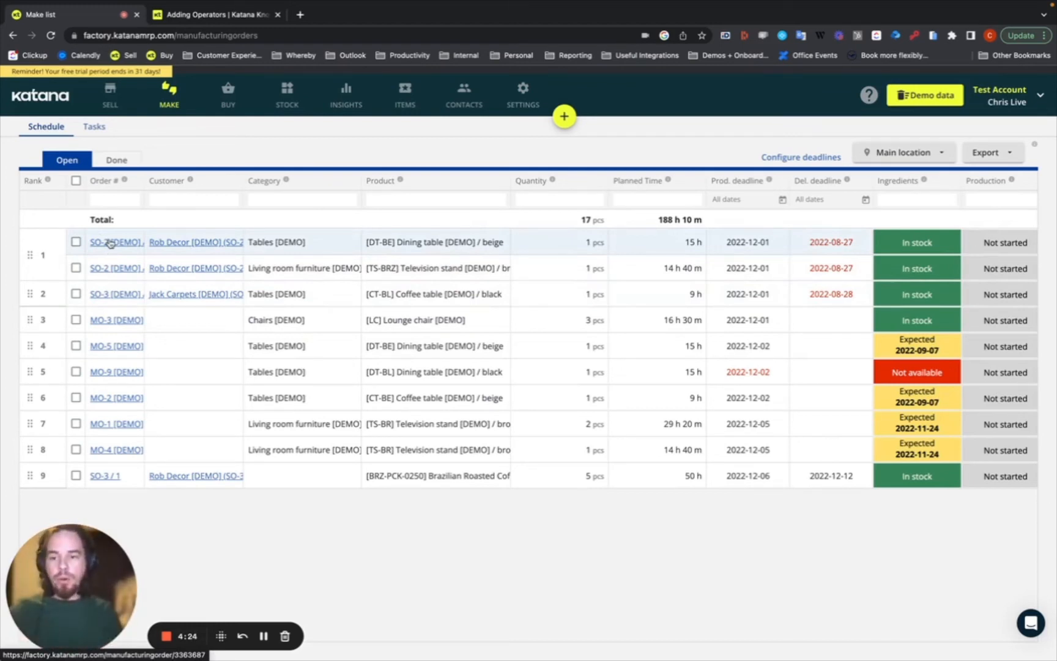
{"action": "left_click", "coordinate": [94, 126]}
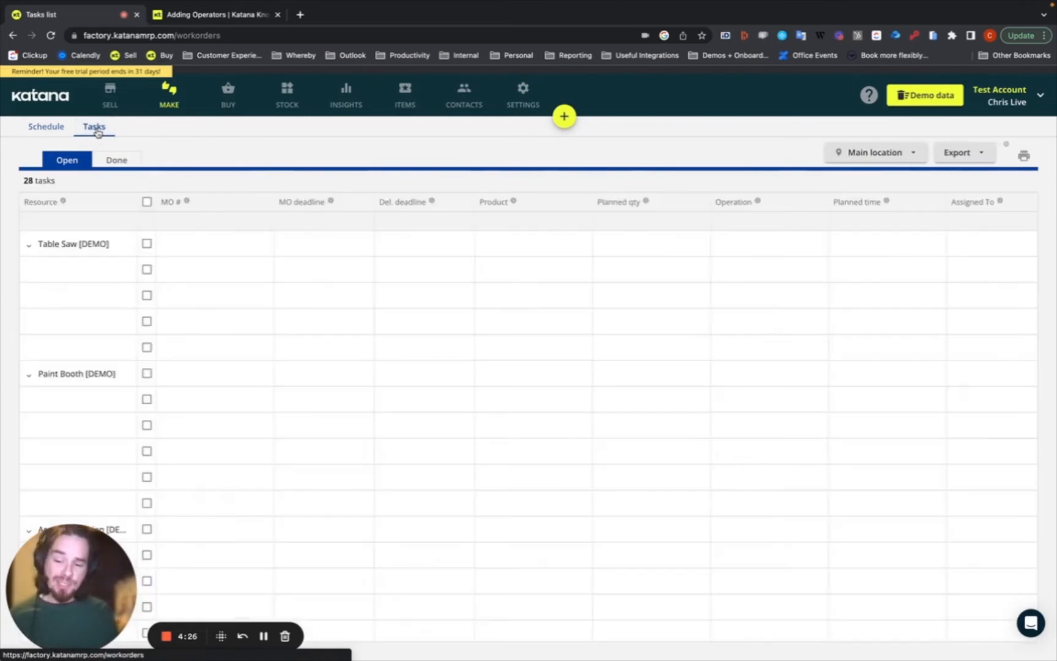
{"action": "left_click", "coordinate": [66, 160]}
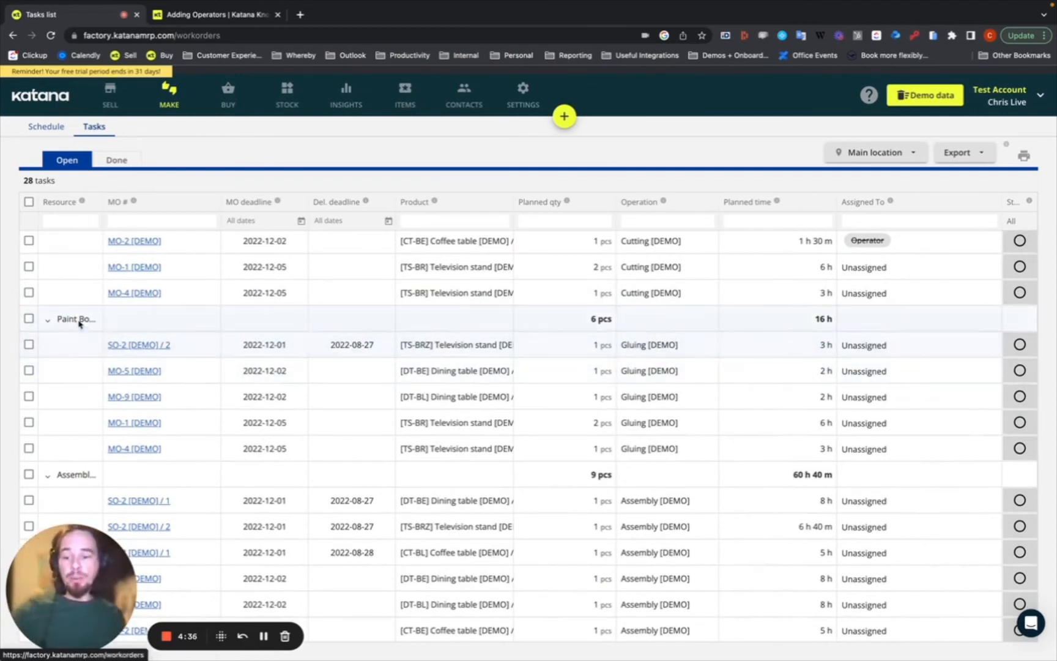
{"action": "mouse_move", "coordinate": [138, 344]}
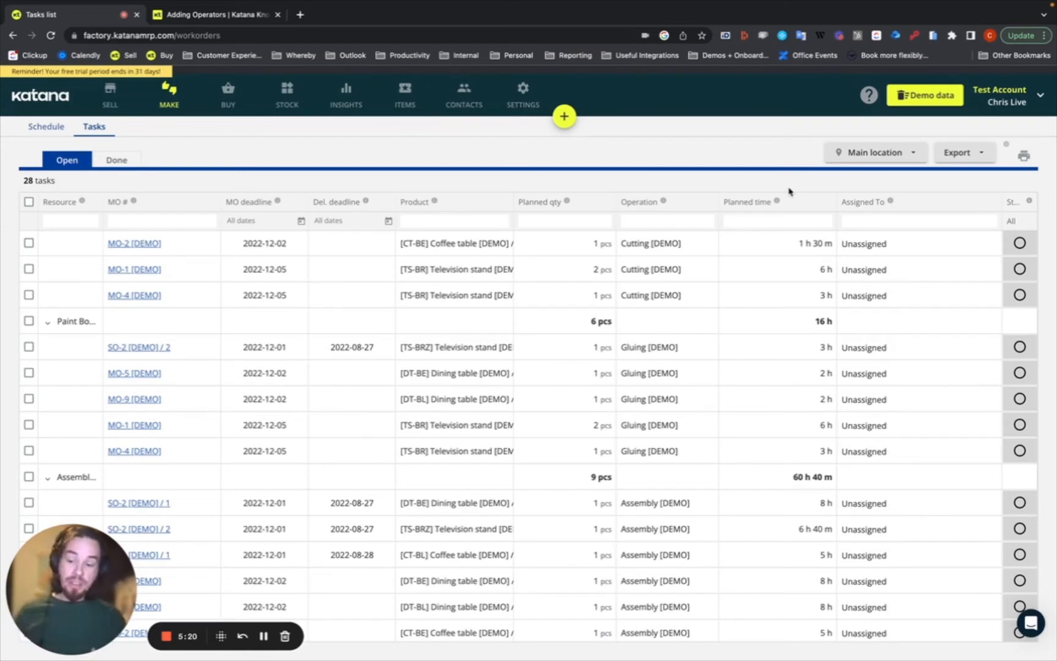
{"action": "left_click", "coordinate": [917, 269]}
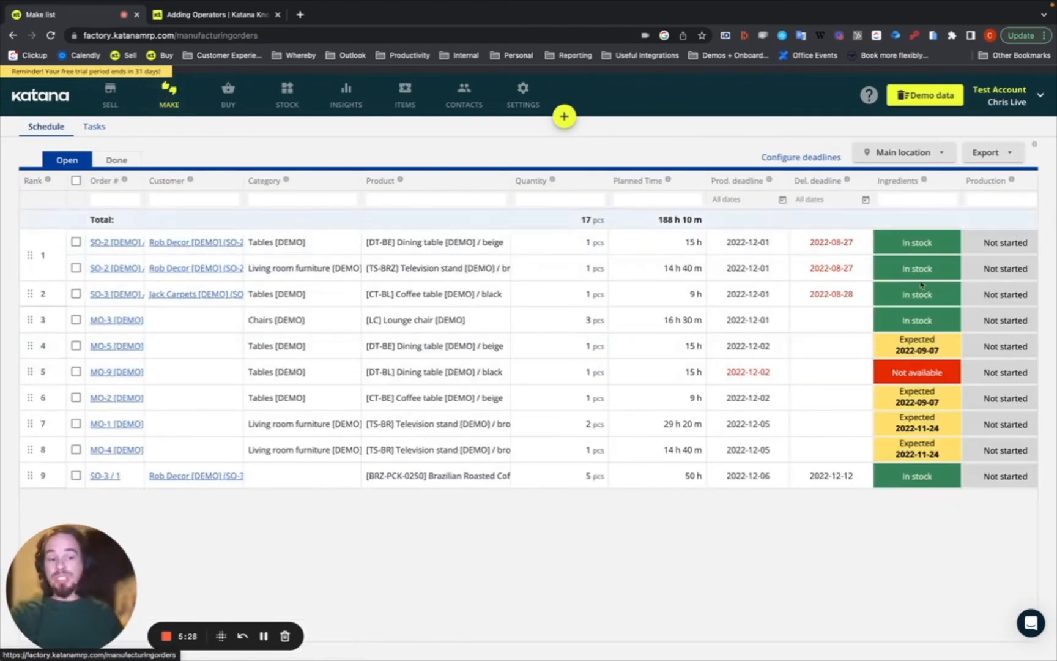
{"action": "mouse_move", "coordinate": [312, 258]}
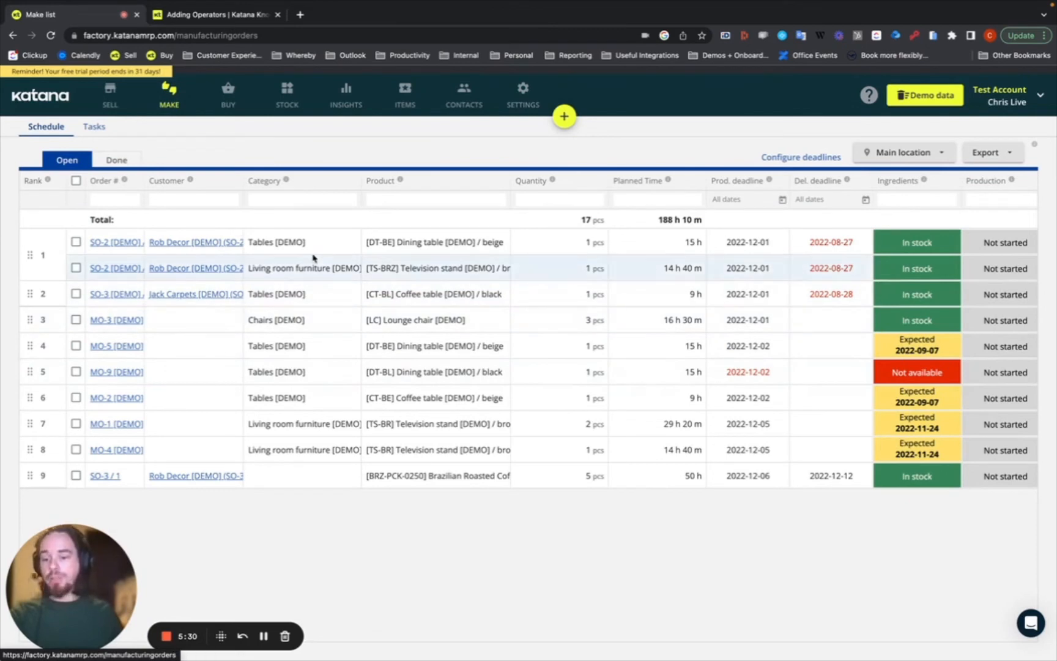